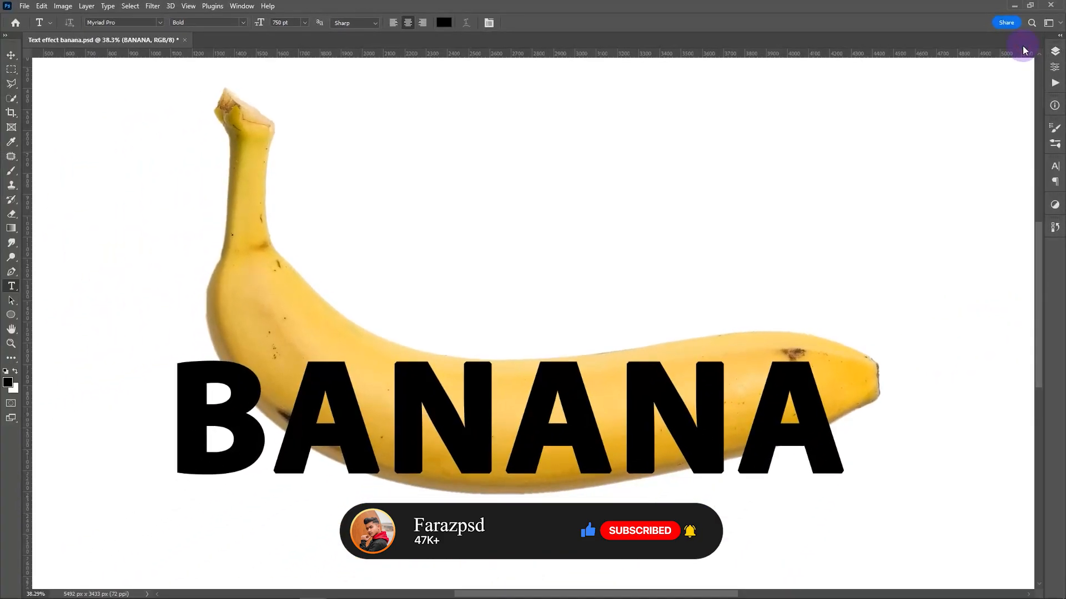
pyautogui.moveTo(408, 482)
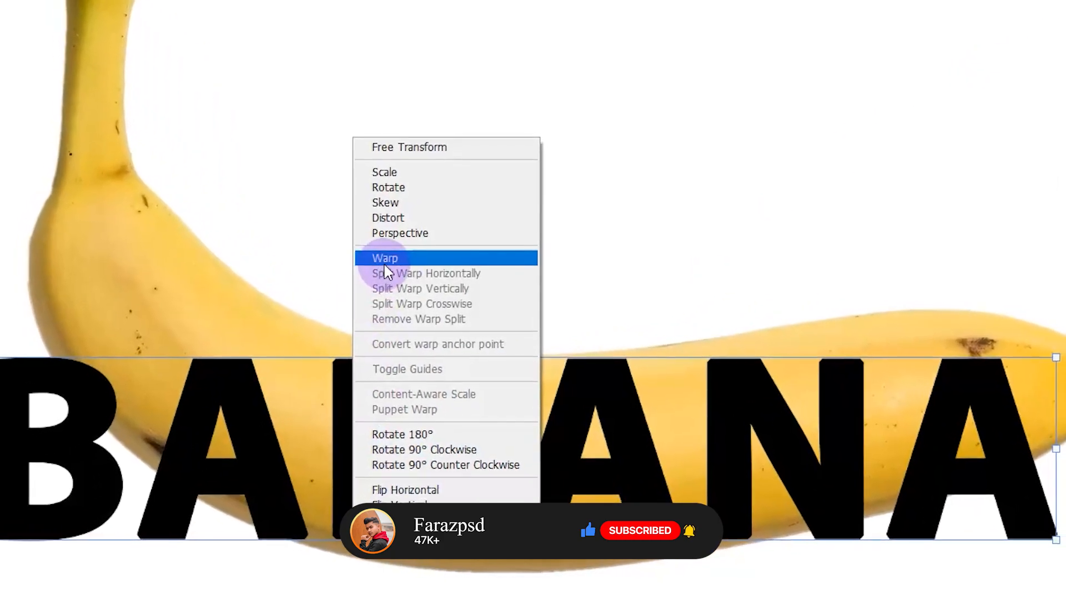
pyautogui.click(384, 258)
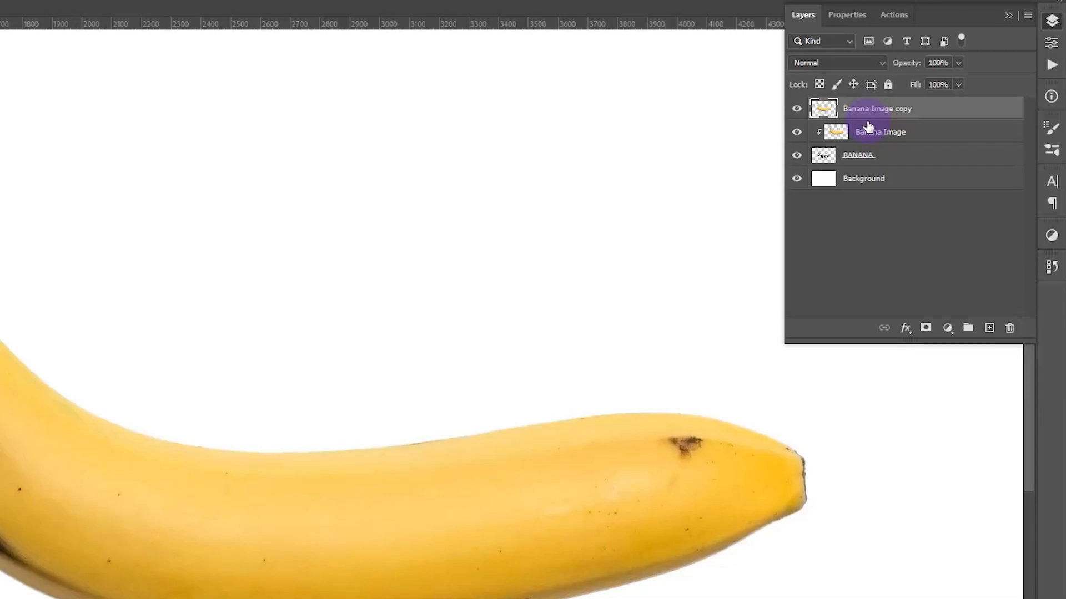
# Add a black, fully hiding mask to the duplicate banana layer so only the textured BANANA letters show
pyautogui.click(927, 327)
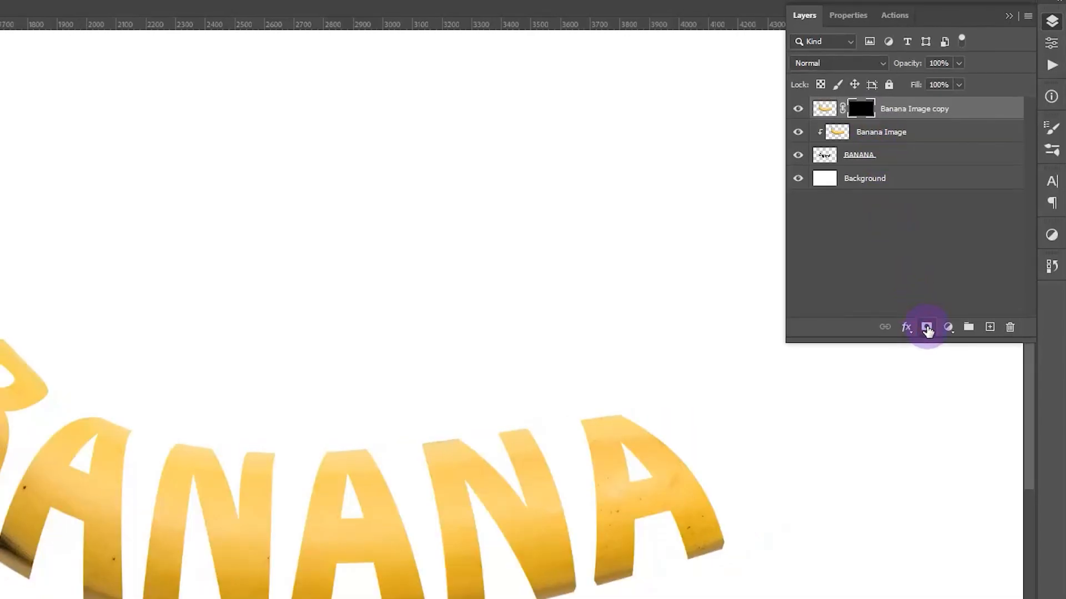